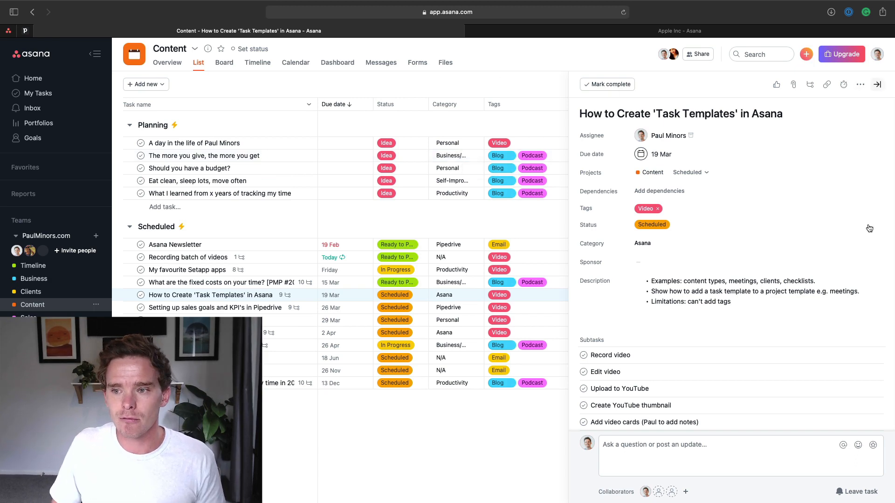
- Close the open task's detail pane in the Content project
{"action": "left_click", "coordinate": [841, 83]}
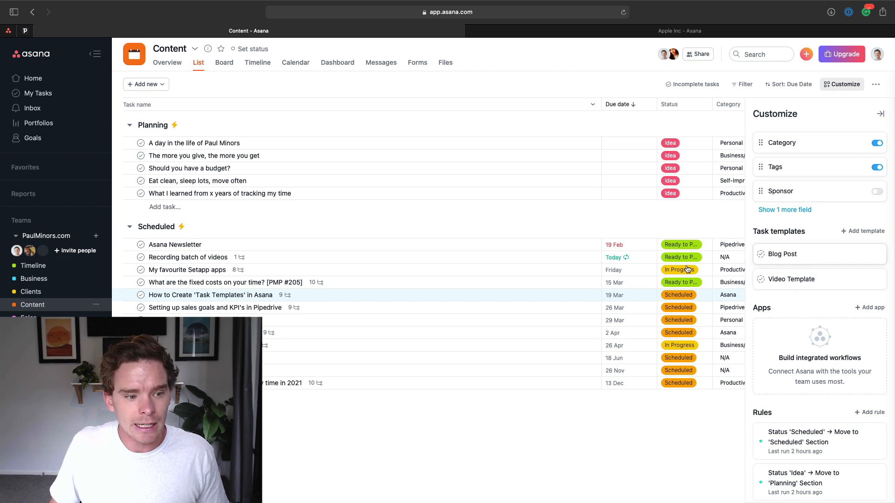
{"action": "mouse_move", "coordinate": [312, 292]}
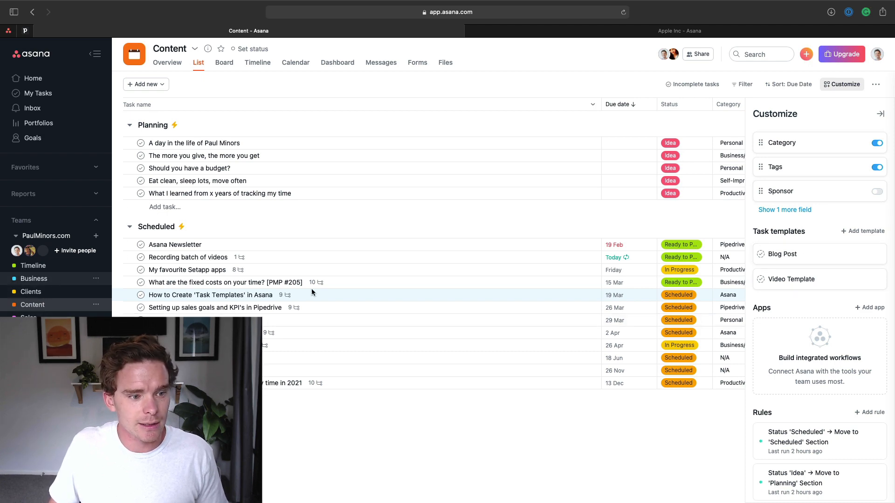
{"action": "left_click", "coordinate": [33, 279]}
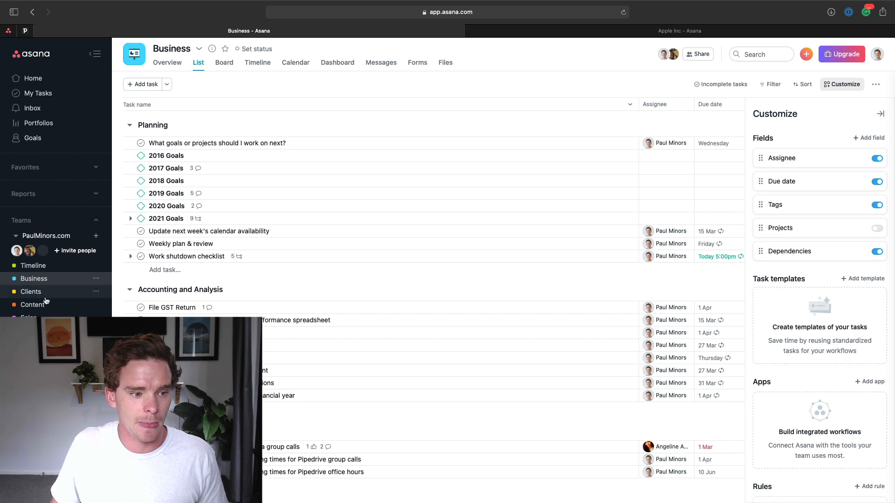
{"action": "left_click", "coordinate": [32, 303]}
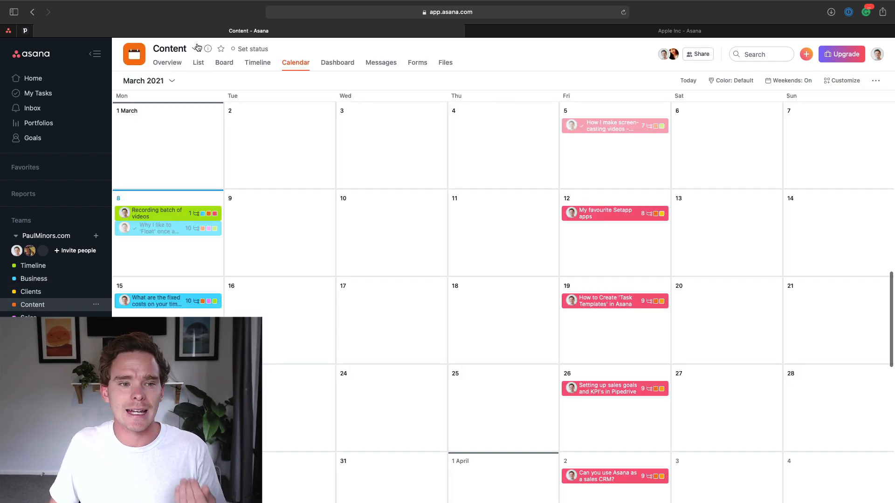
{"action": "left_click", "coordinate": [198, 62]}
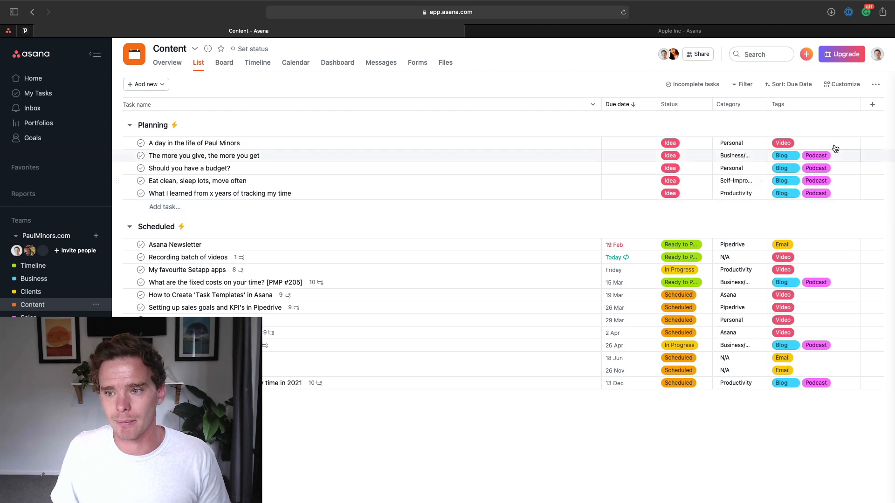
{"action": "left_click", "coordinate": [841, 84]}
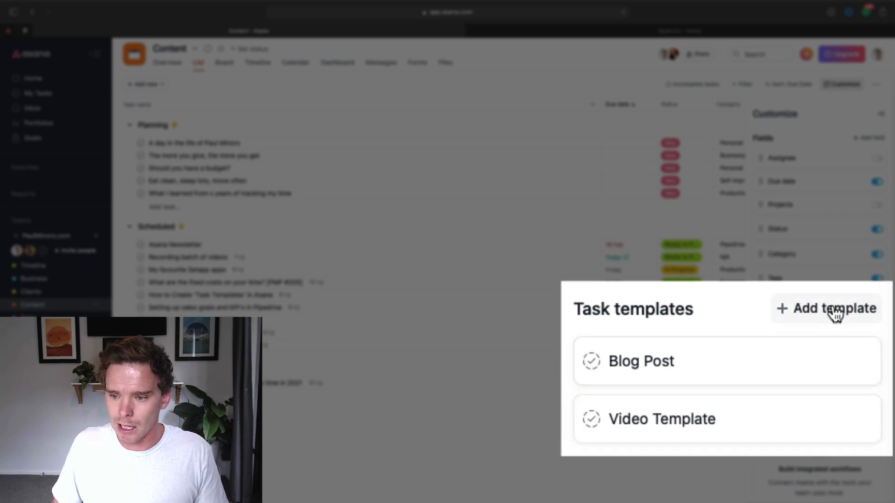
- Add a new task template named 'Podcast template' assigned to Paul Minors
{"action": "left_click", "coordinate": [833, 308]}
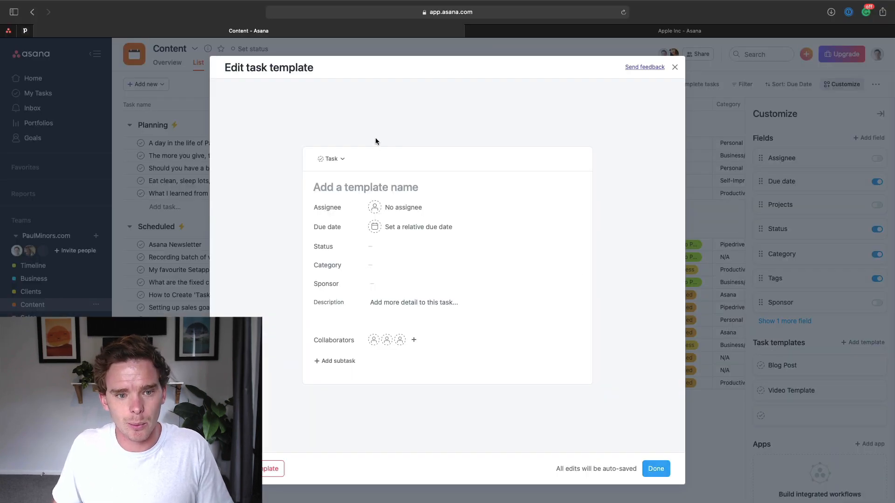
{"action": "left_click", "coordinate": [365, 187]}
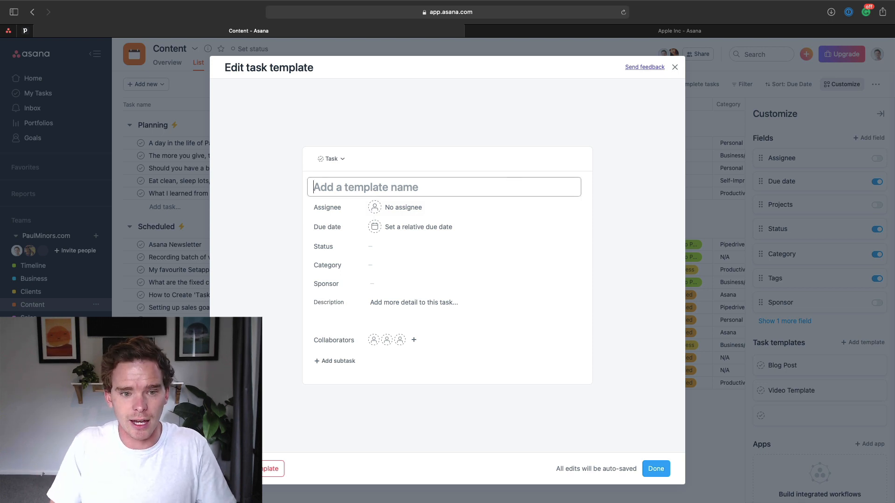
{"action": "type", "text": "Podcast template"}
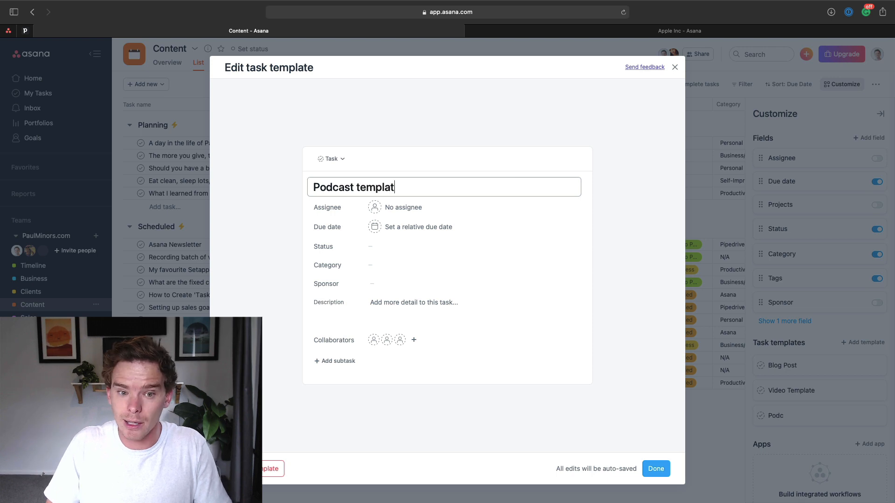
{"action": "left_click", "coordinate": [406, 207]}
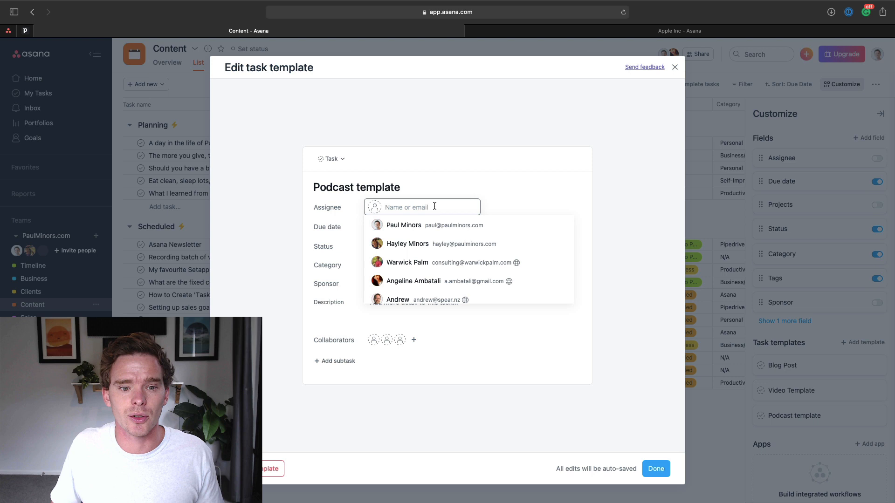
{"action": "left_click", "coordinate": [404, 224]}
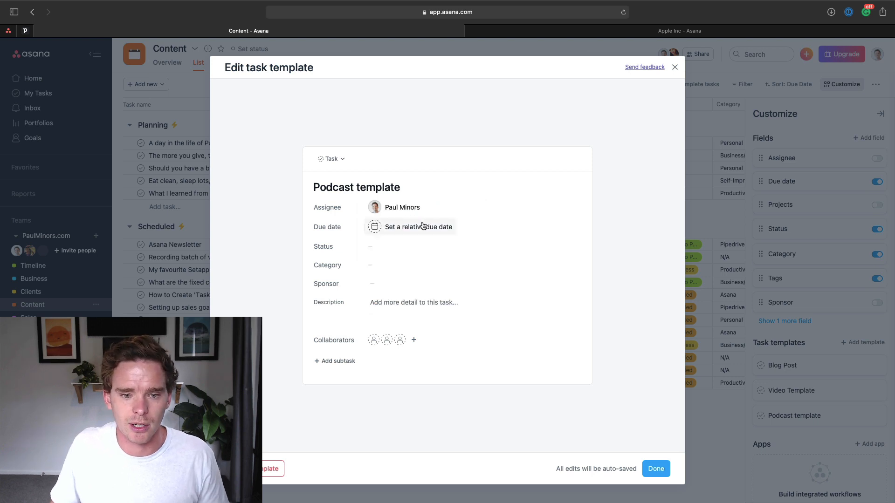
{"action": "left_click", "coordinate": [418, 227]}
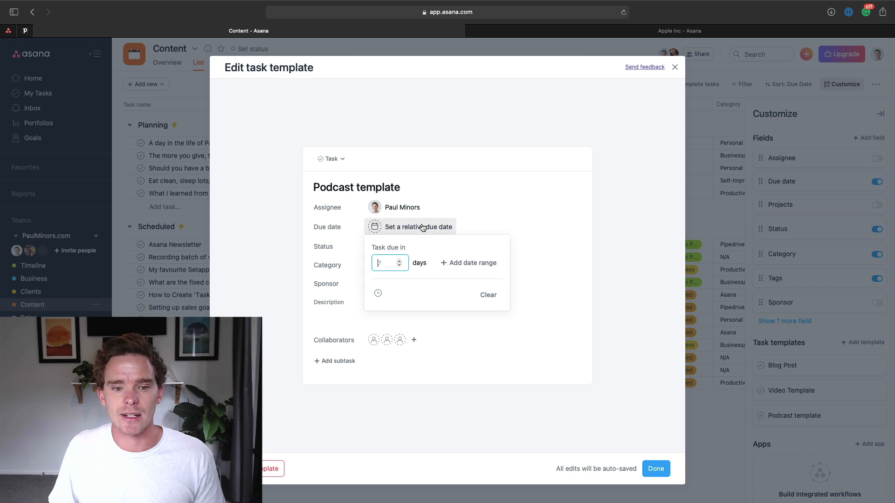
{"action": "mouse_move", "coordinate": [407, 242]}
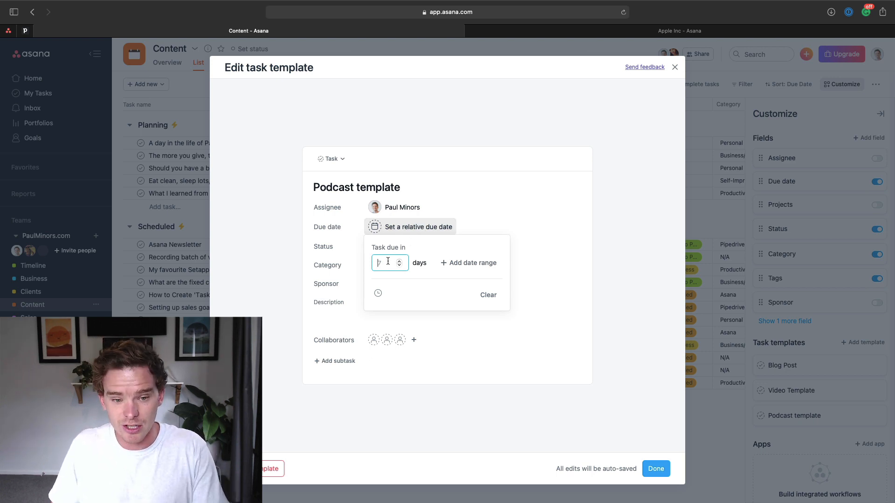
{"action": "type", "text": "10"}
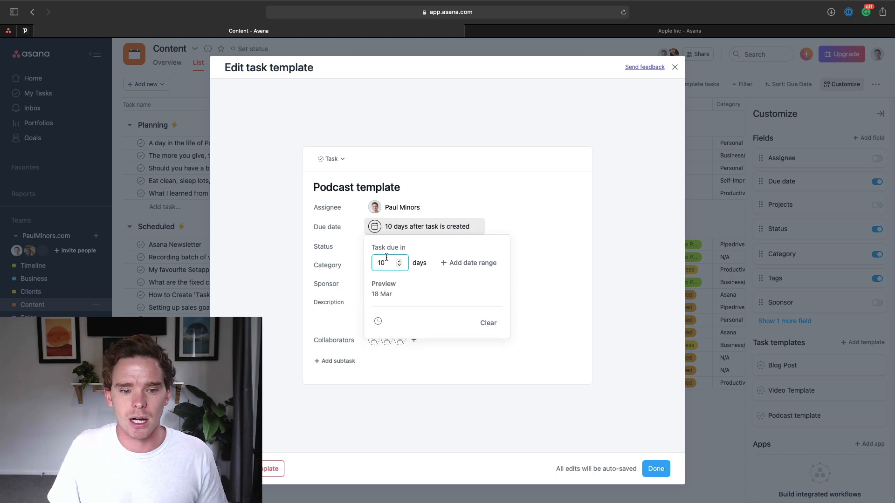
{"action": "left_click", "coordinate": [472, 263]}
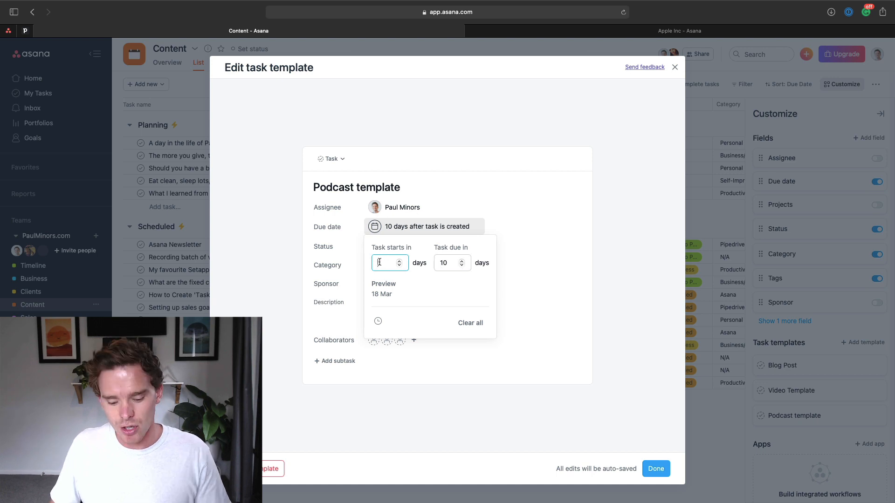
{"action": "type", "text": "7"}
{"action": "left_click", "coordinate": [452, 262]}
{"action": "type", "text": "14"}
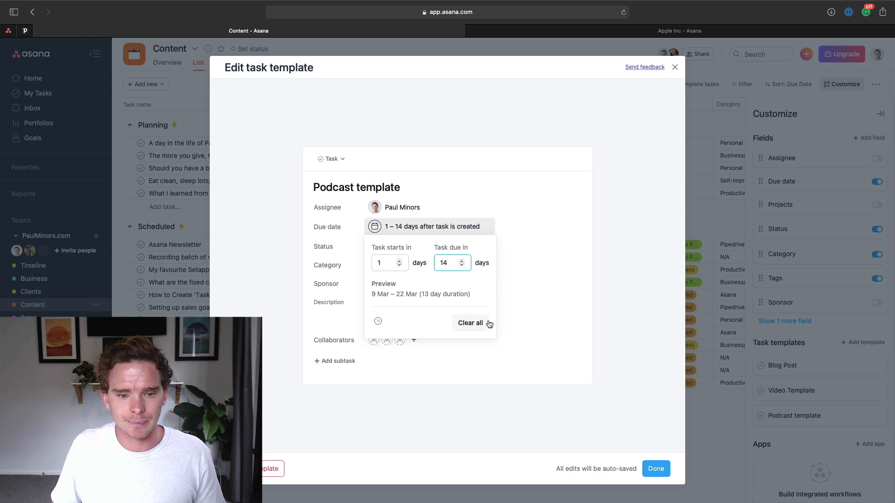
{"action": "left_click", "coordinate": [470, 323]}
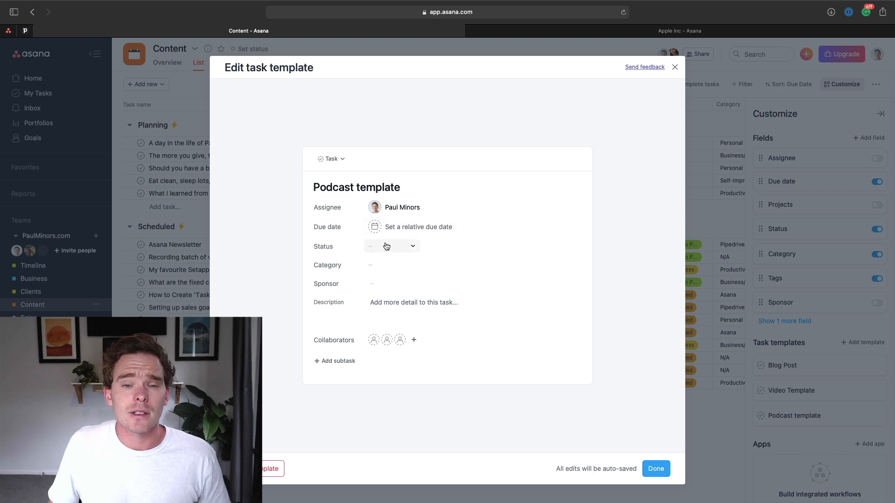
- Set status Scheduled and replace the description with Podcast Content, Guest and Music lines
{"action": "left_click", "coordinate": [385, 246]}
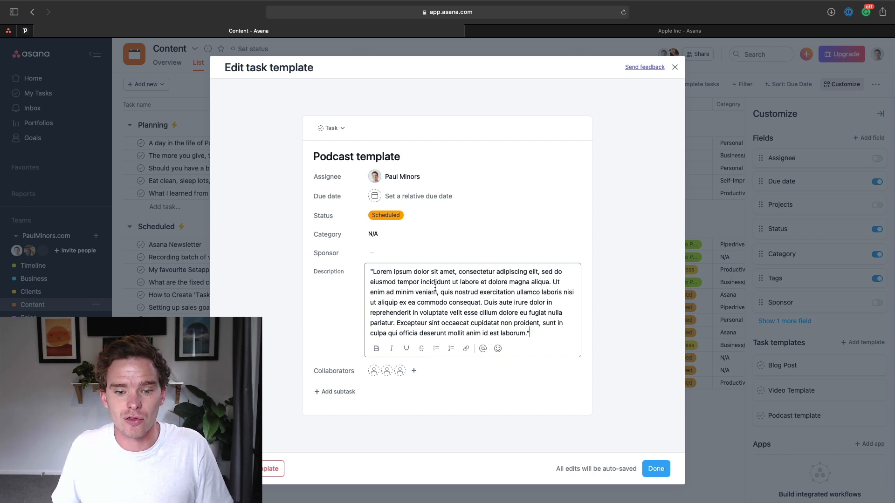
{"action": "triple_click", "coordinate": [456, 302]}
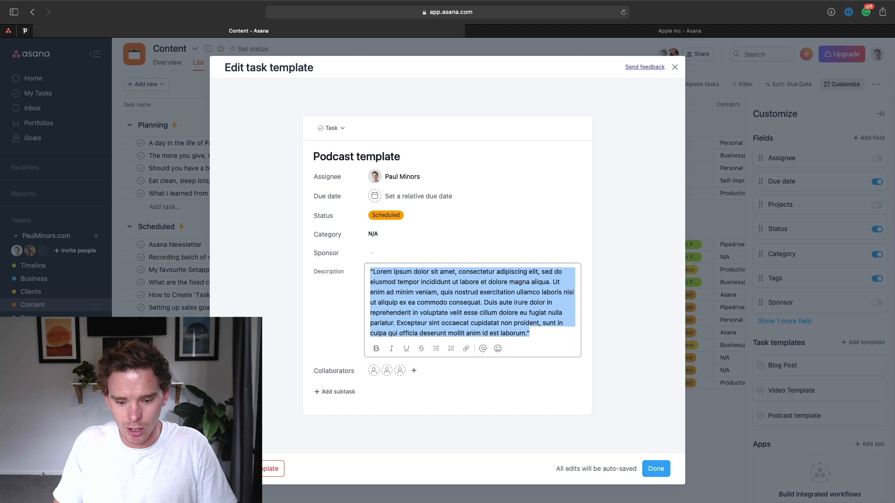
{"action": "type", "text": "Podcast Content:"}
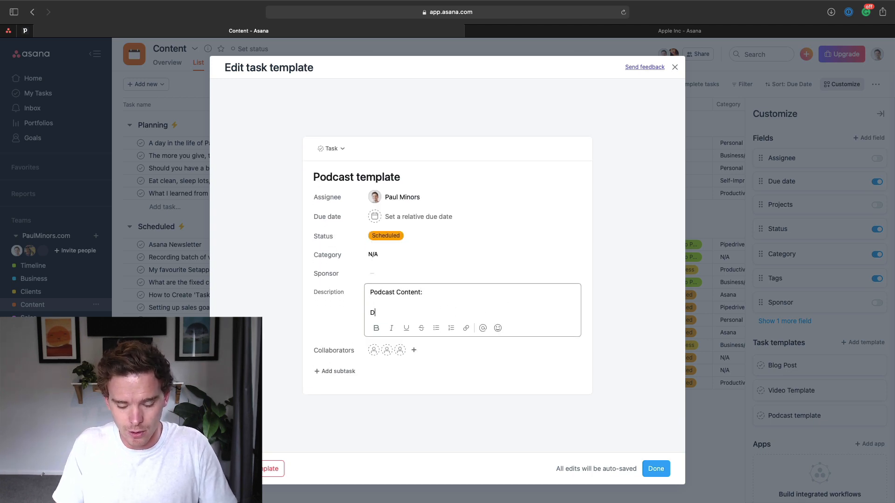
{"action": "type", "text": "Guest\""}
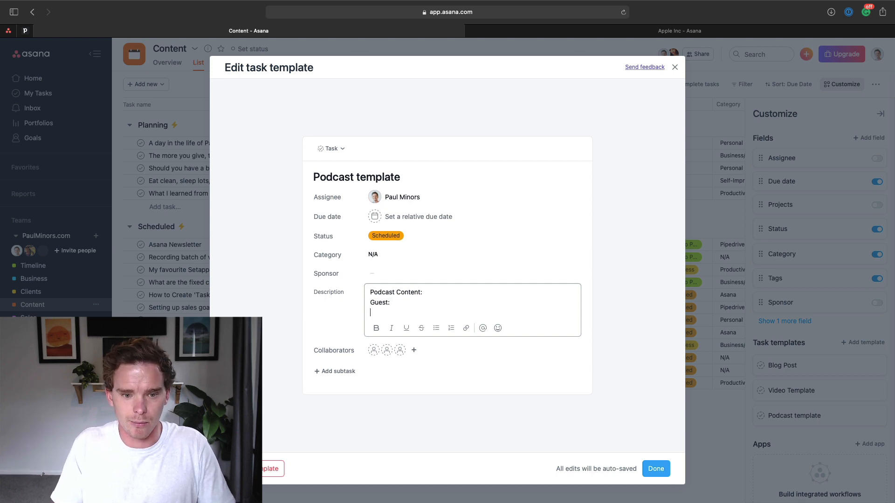
{"action": "type", "text": "Music:"}
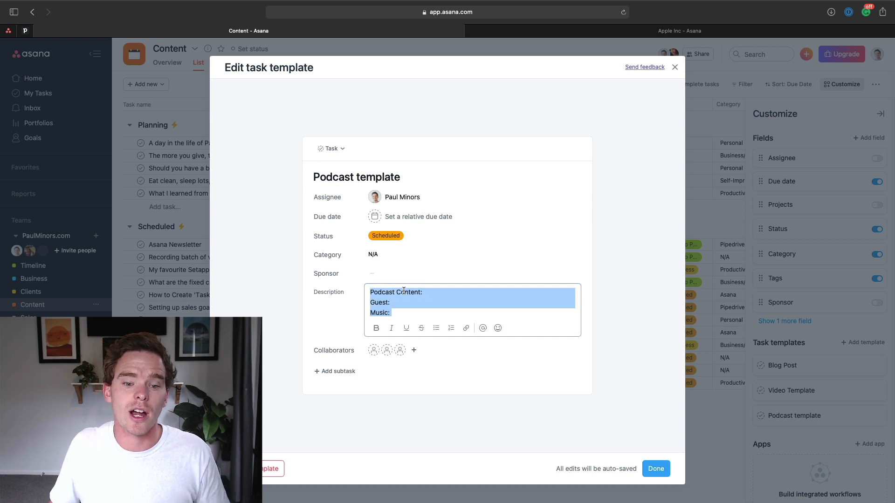
{"action": "left_click", "coordinate": [449, 308]}
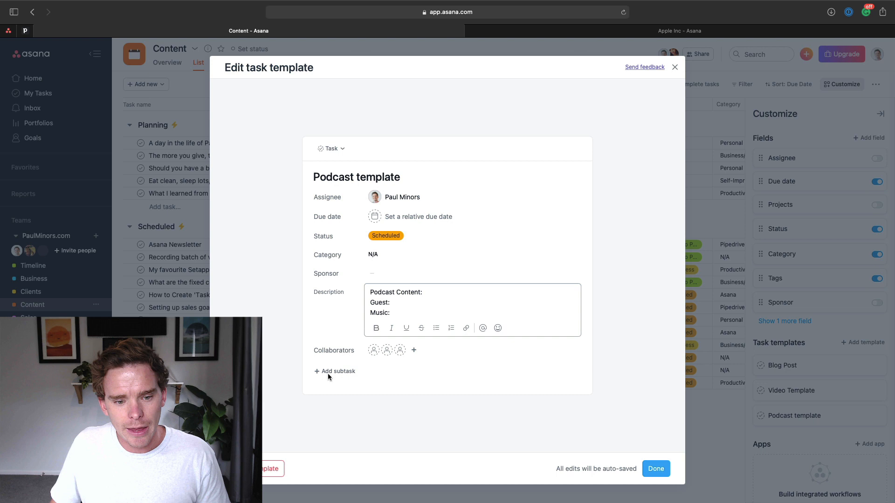
- Add subtasks Record podcast, Edit podcast, Upload to host and Create blog post
{"action": "left_click", "coordinate": [337, 371]}
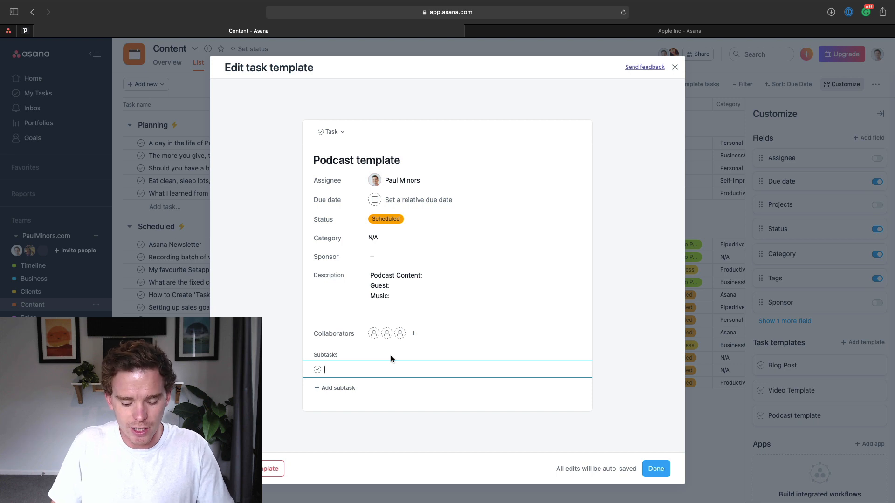
{"action": "type", "text": "Record podcast"}
{"action": "type", "text": "Edit podcast"}
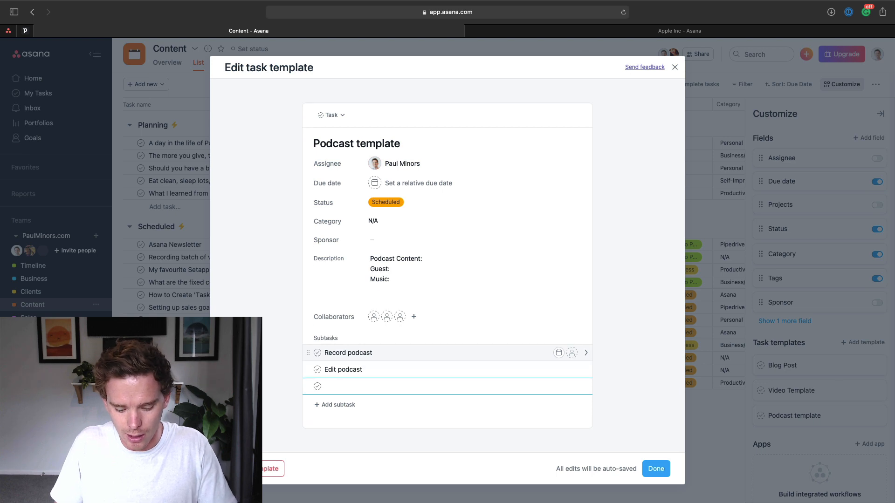
{"action": "type", "text": "Upload to web"}
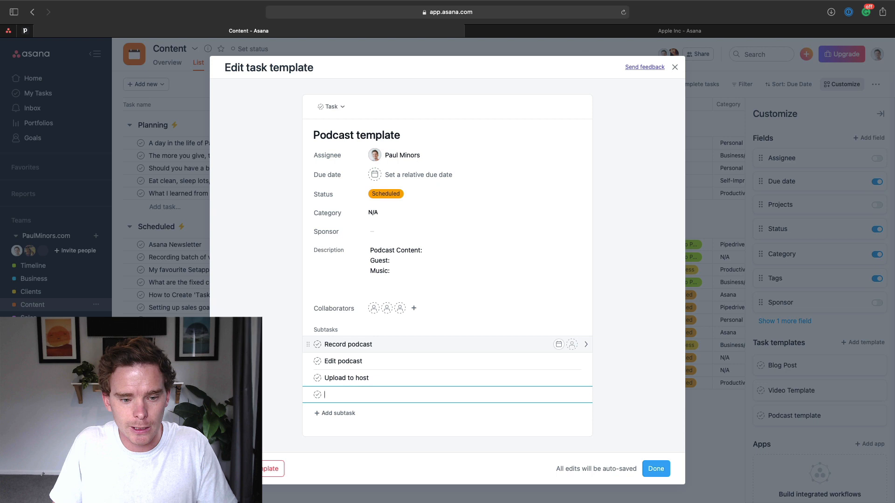
{"action": "type", "text": "Create blog post"}
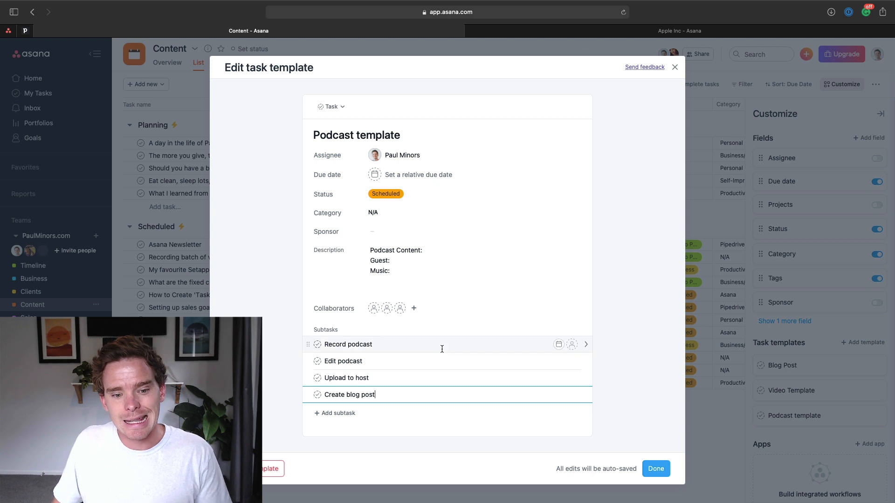
{"action": "mouse_move", "coordinate": [572, 344]}
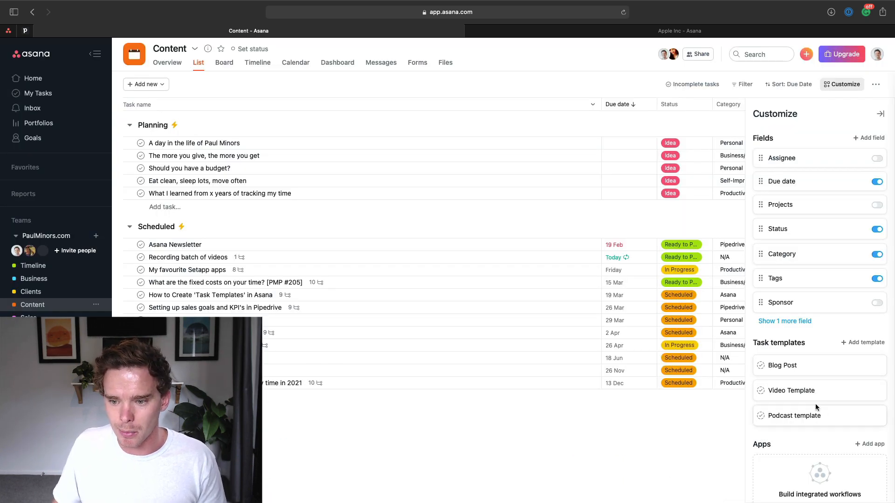
- Inspect the Video Template briefly, then close the editor and the Customize panel
{"action": "scroll", "scroll_direction": "down", "scroll_amount": 3}
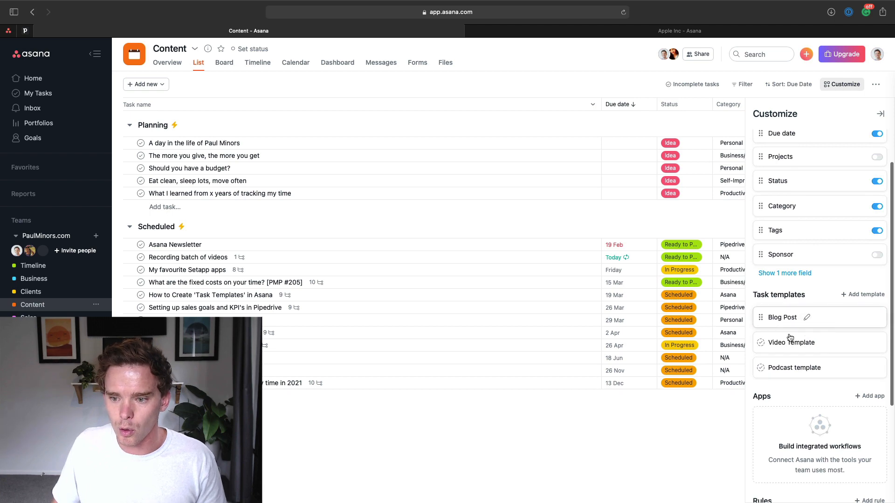
{"action": "left_click", "coordinate": [782, 316]}
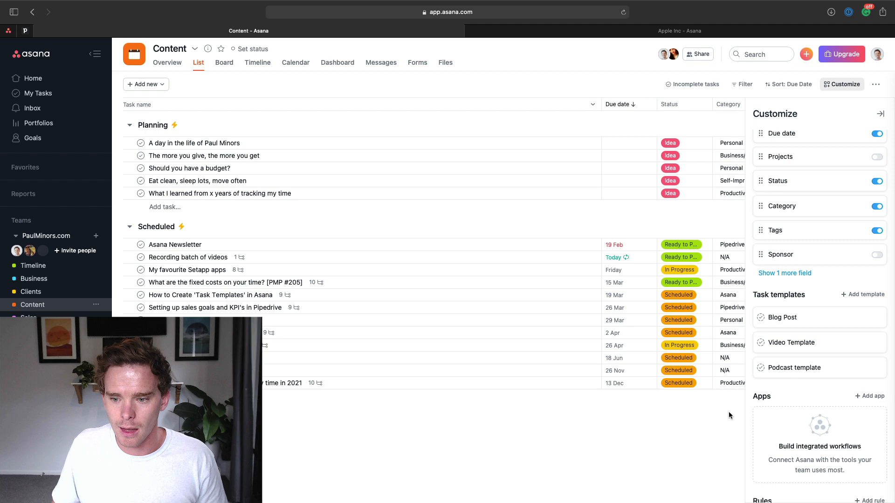
{"action": "left_click", "coordinate": [792, 342]}
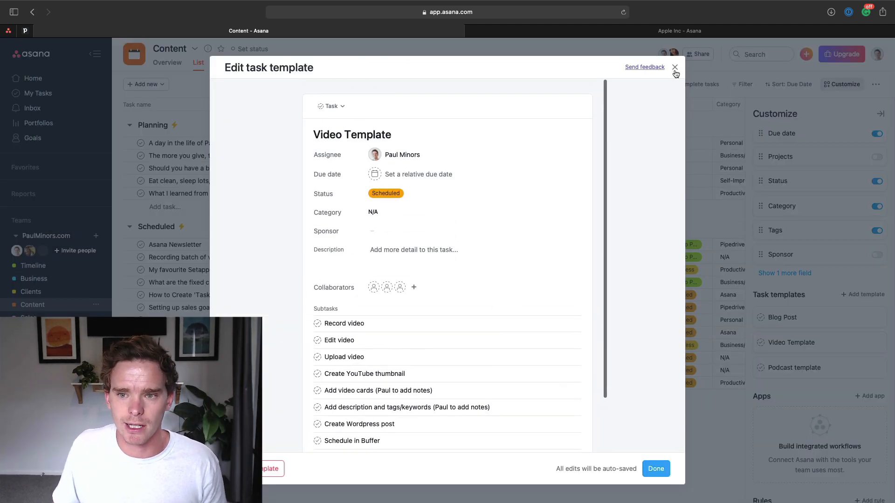
{"action": "left_click", "coordinate": [675, 67]}
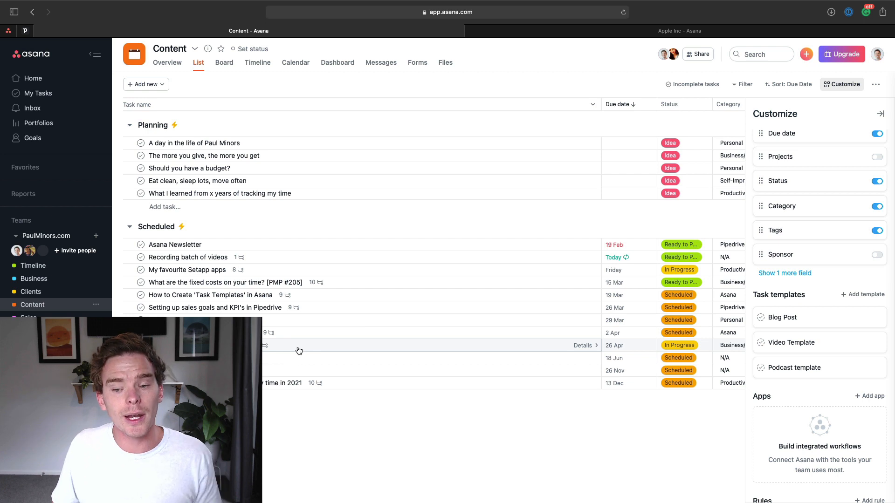
{"action": "left_click", "coordinate": [877, 230]}
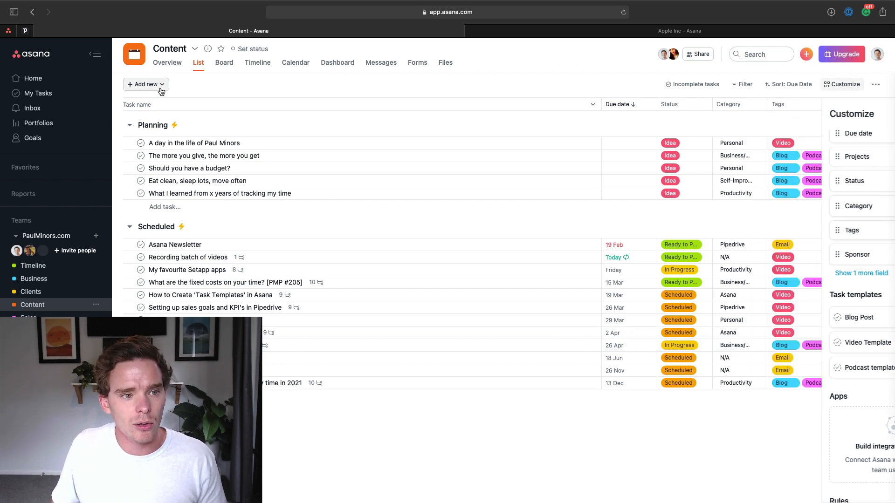
- Add an 'Interview with' task to Content from the Podcast template
{"action": "left_click", "coordinate": [145, 83]}
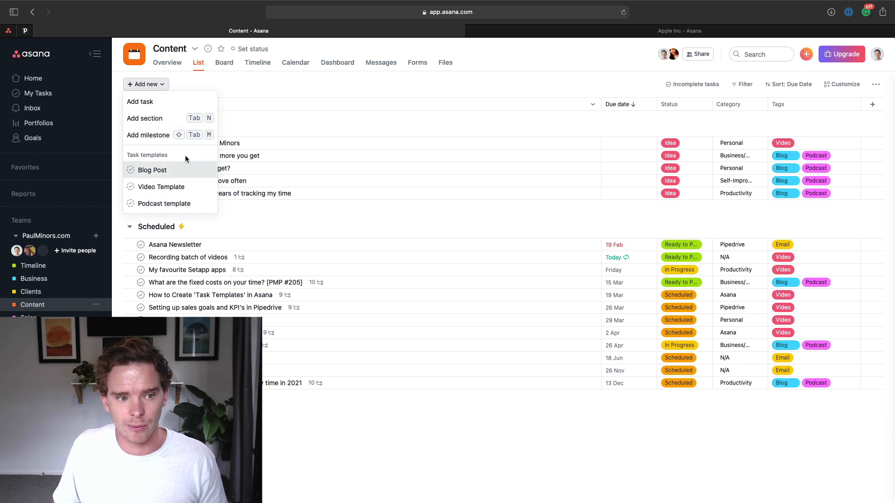
{"action": "left_click", "coordinate": [164, 203]}
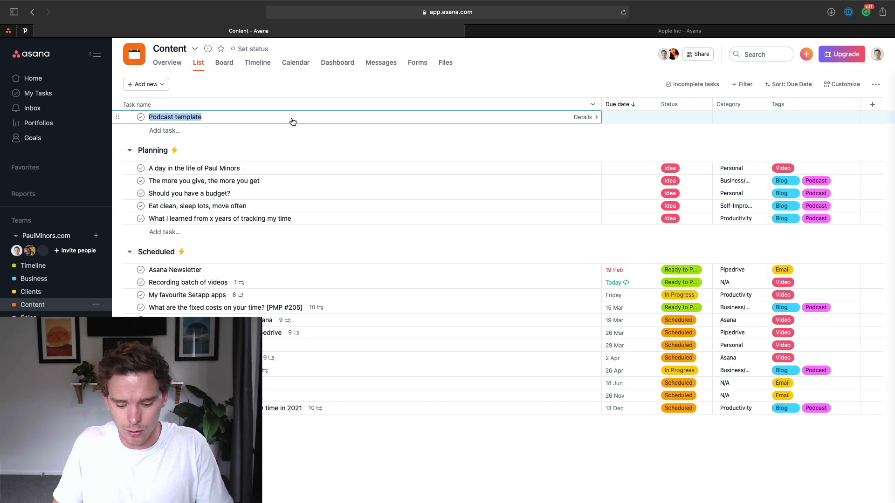
{"action": "type", "text": "Interview with John Smith"}
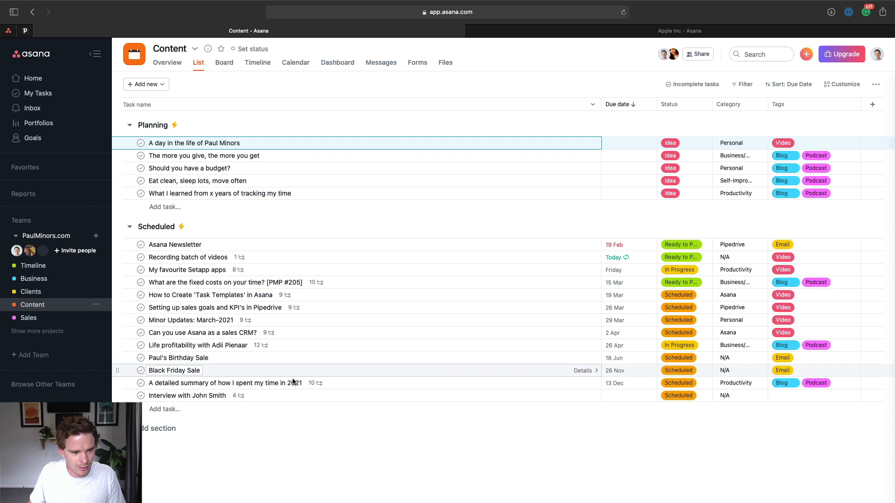
- Review the interview task's templated description and subtasks, then move to Apple Inc
{"action": "left_click", "coordinate": [187, 396]}
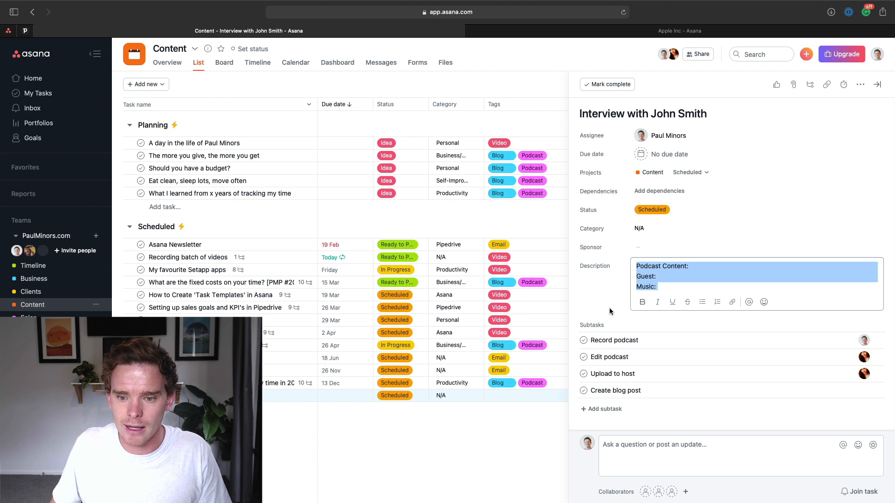
{"action": "left_click", "coordinate": [686, 326]}
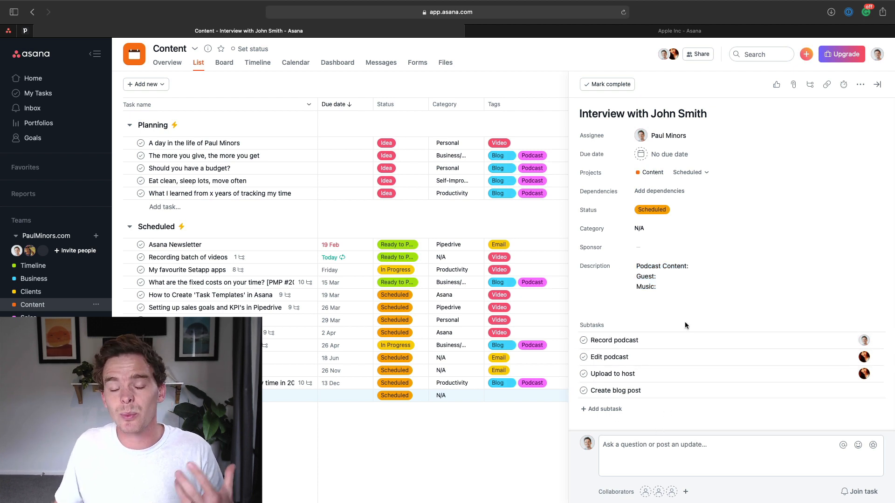
{"action": "mouse_move", "coordinate": [687, 321]}
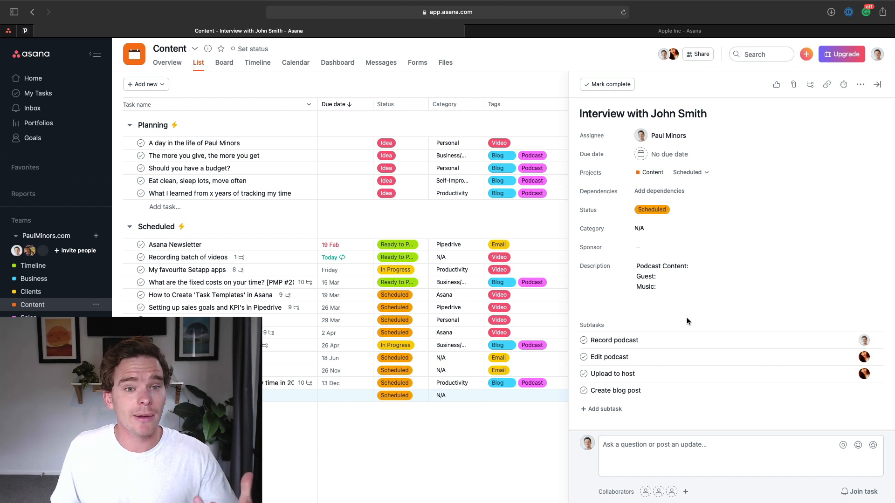
{"action": "mouse_move", "coordinate": [691, 320]}
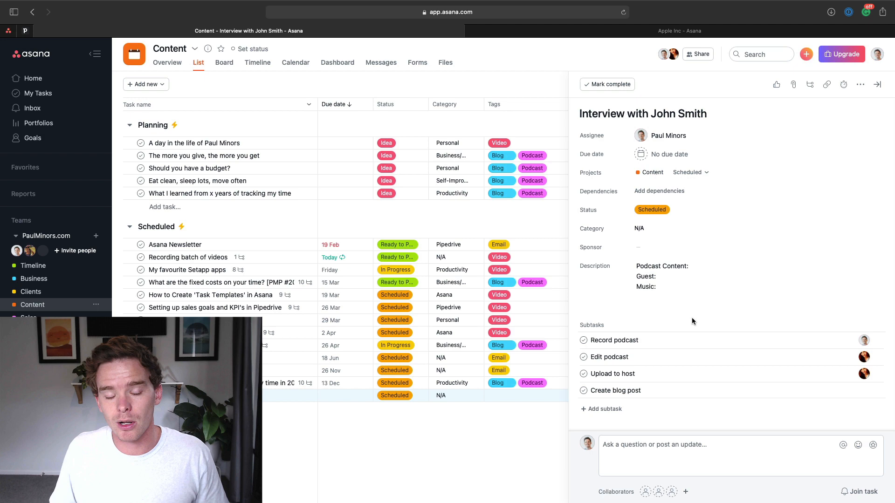
{"action": "left_click", "coordinate": [685, 279]}
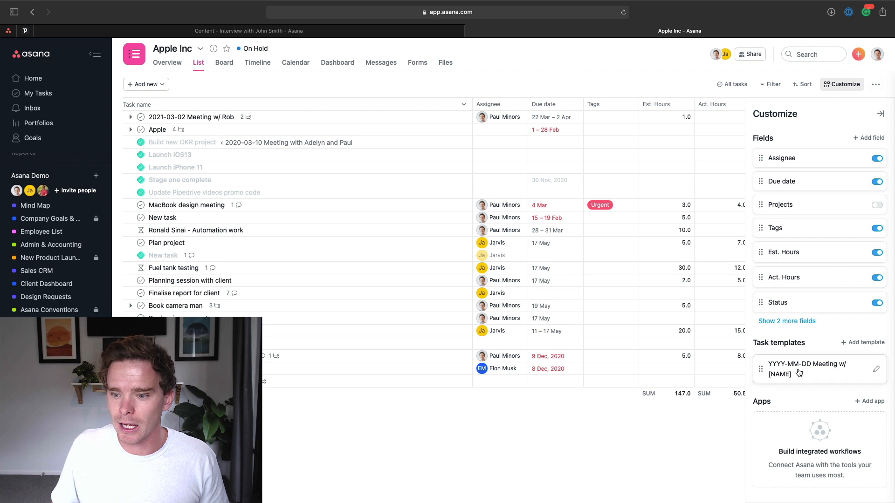
- Review the Apple Inc meeting template's title, notes and agenda sections
{"action": "left_click", "coordinate": [807, 370]}
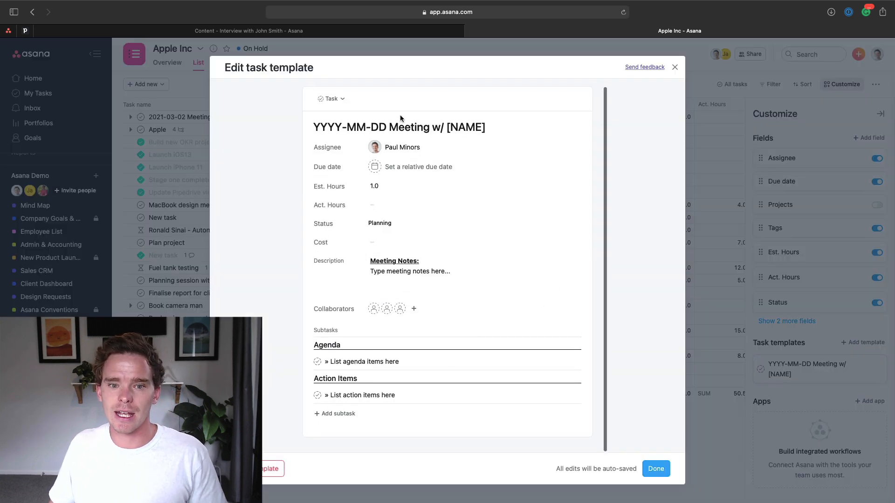
{"action": "left_click", "coordinate": [398, 127]}
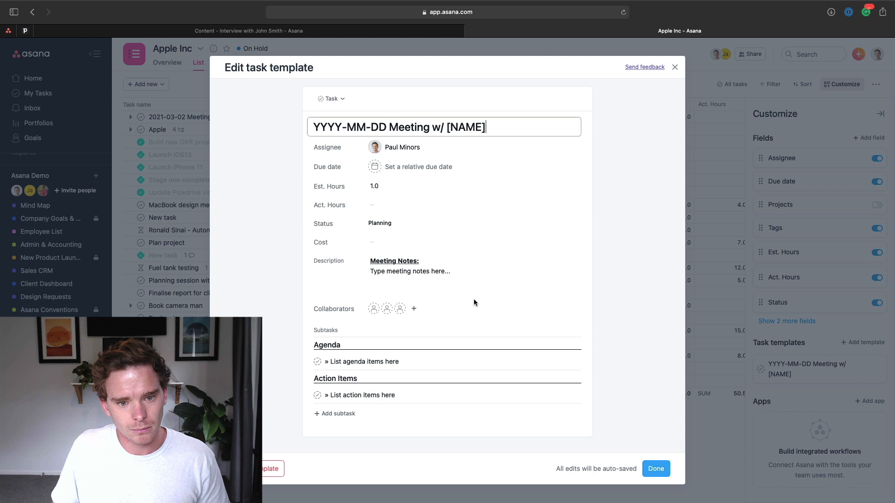
{"action": "left_click", "coordinate": [410, 265]}
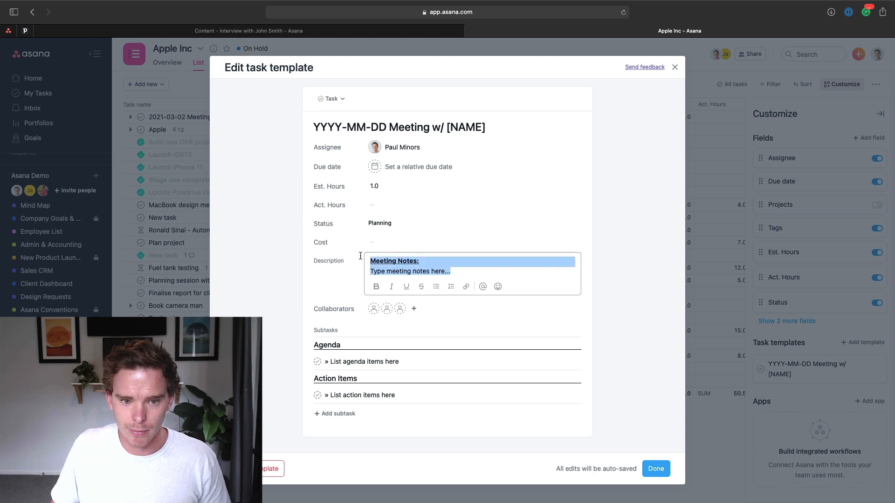
{"action": "left_click", "coordinate": [351, 393]}
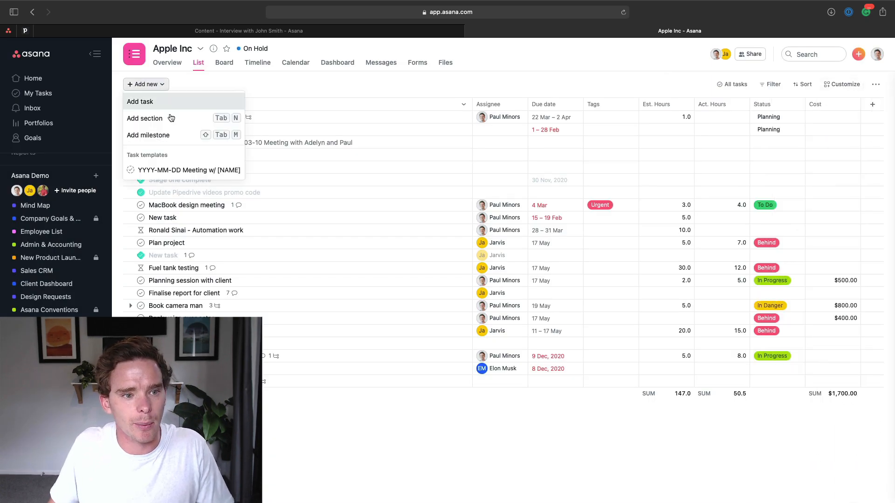
- Create a 2021-03-10 Meeting w/ Tim Cook task with agenda items iPhone and MacBook, then go to Sales CRM
{"action": "left_click", "coordinate": [189, 169]}
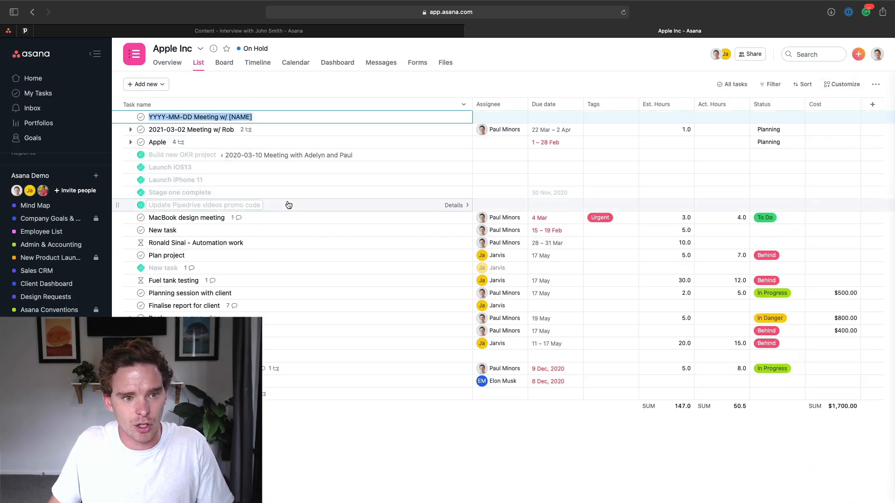
{"action": "type", "text": "2021"}
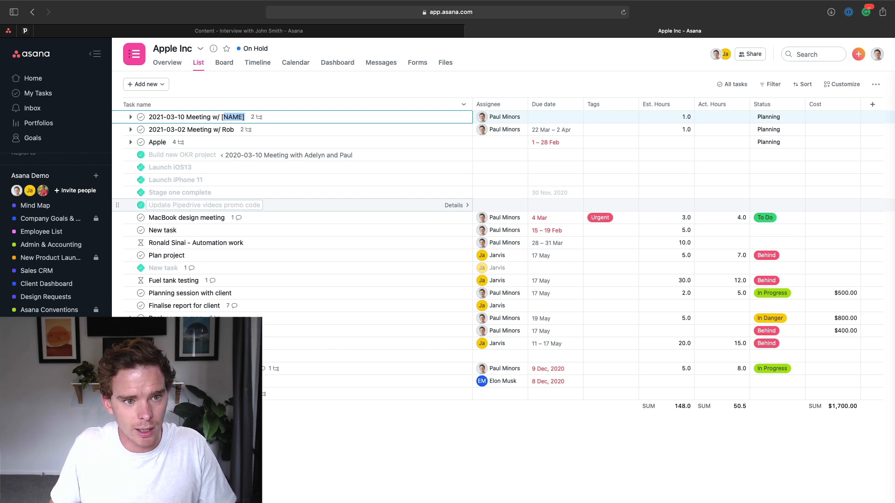
{"action": "type", "text": "Tim Cook"}
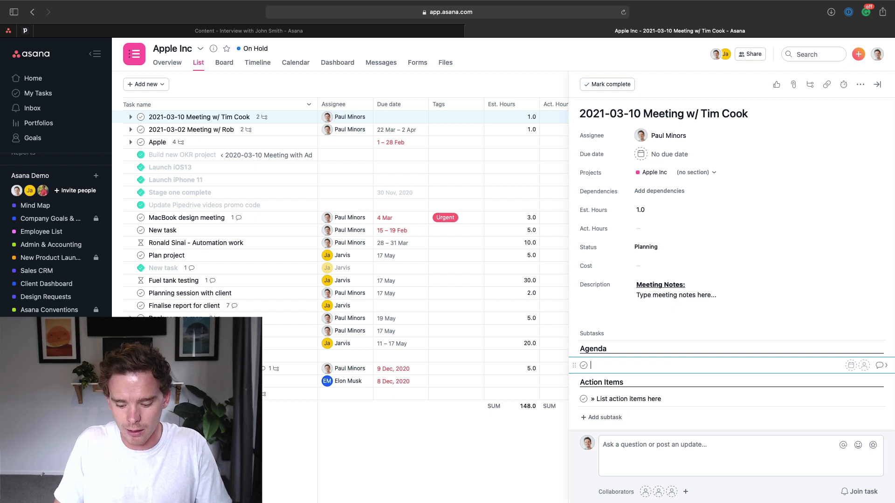
{"action": "type", "text": "MacBoo"}
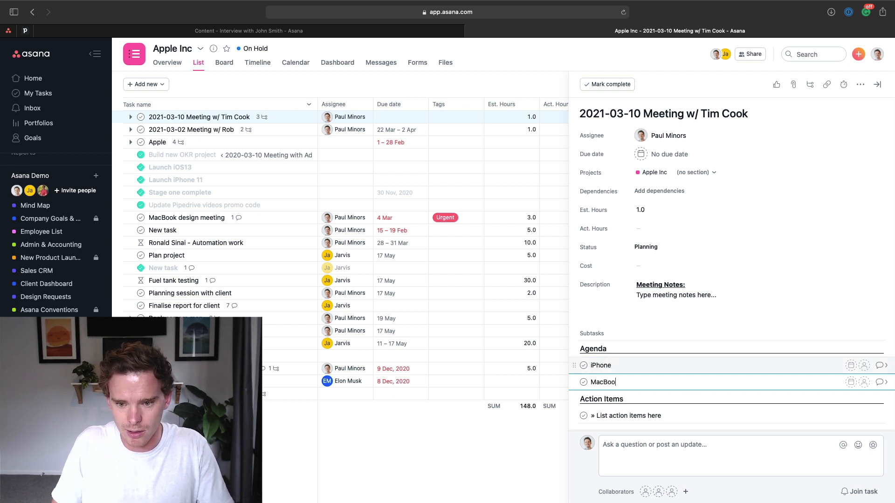
{"action": "type", "text": "k"}
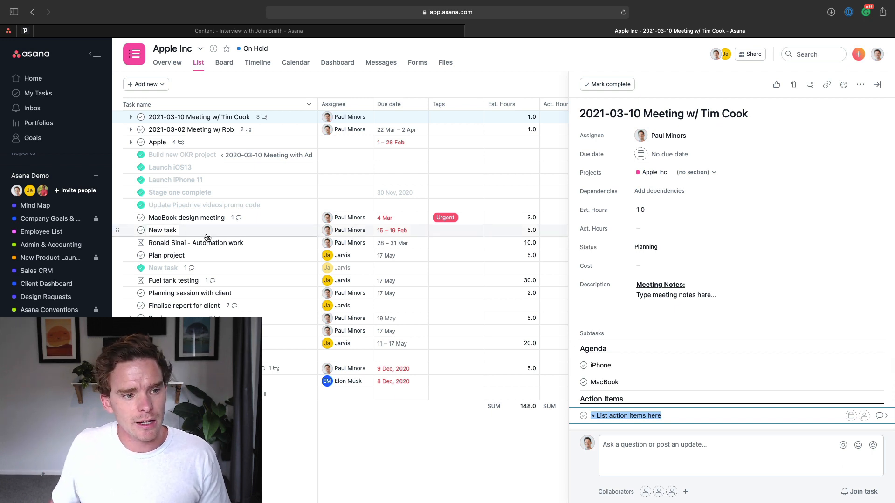
{"action": "left_click", "coordinate": [37, 271]}
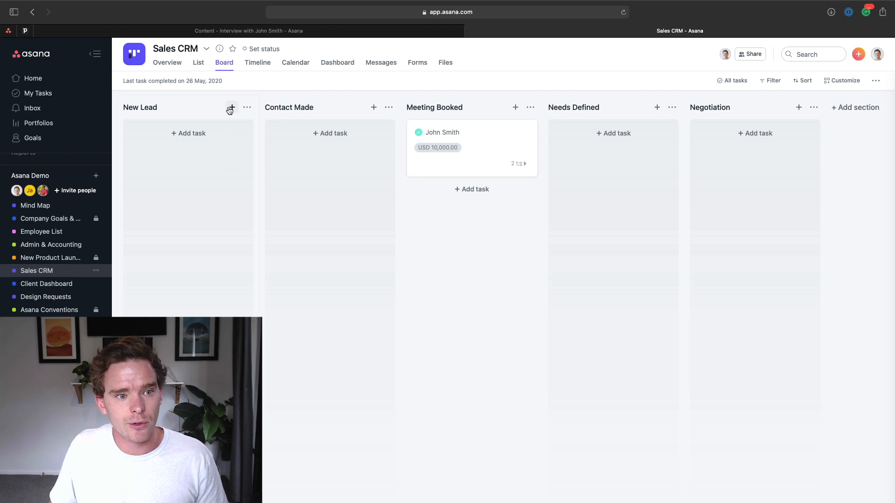
- Add a Jane Doe lead from the New Lead template to the New Lead column and review its subtasks
{"action": "left_click", "coordinate": [231, 108]}
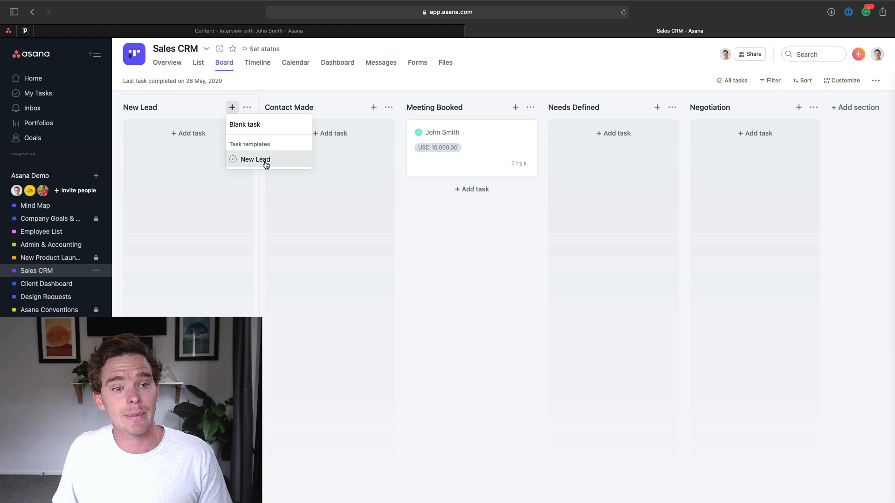
{"action": "left_click", "coordinate": [255, 160]}
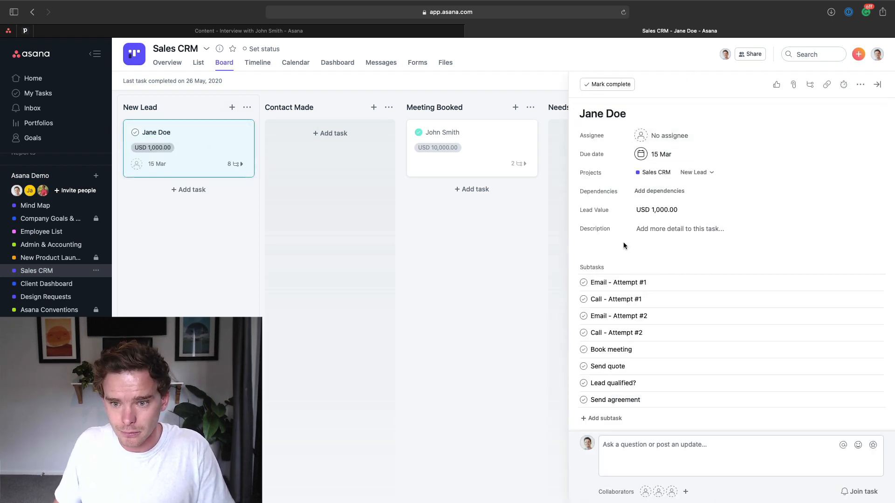
{"action": "scroll", "scroll_direction": "down", "scroll_amount": 3}
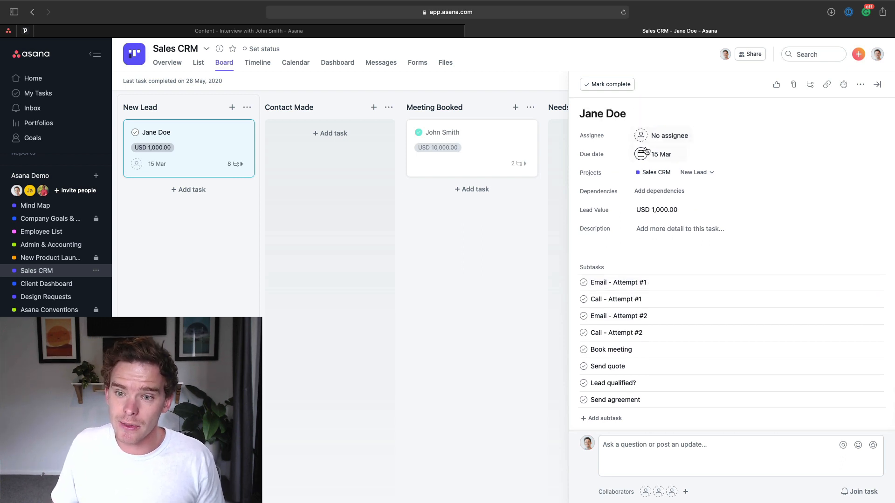
{"action": "left_click", "coordinate": [878, 85]}
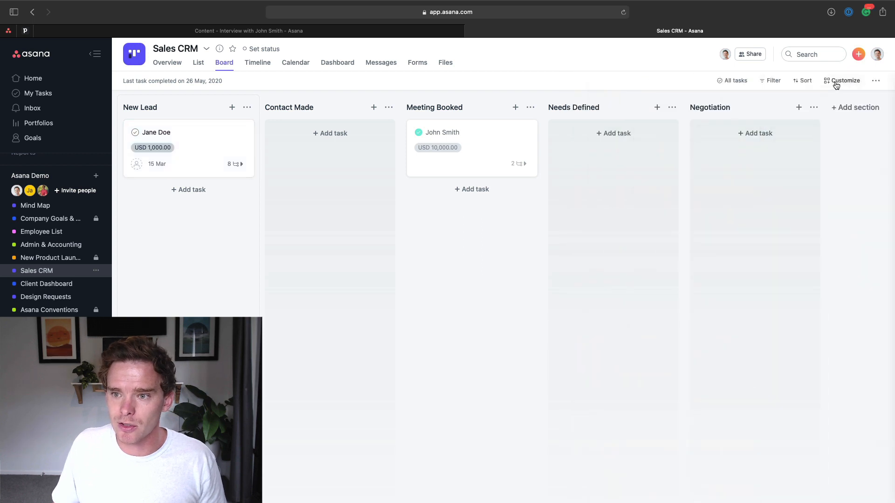